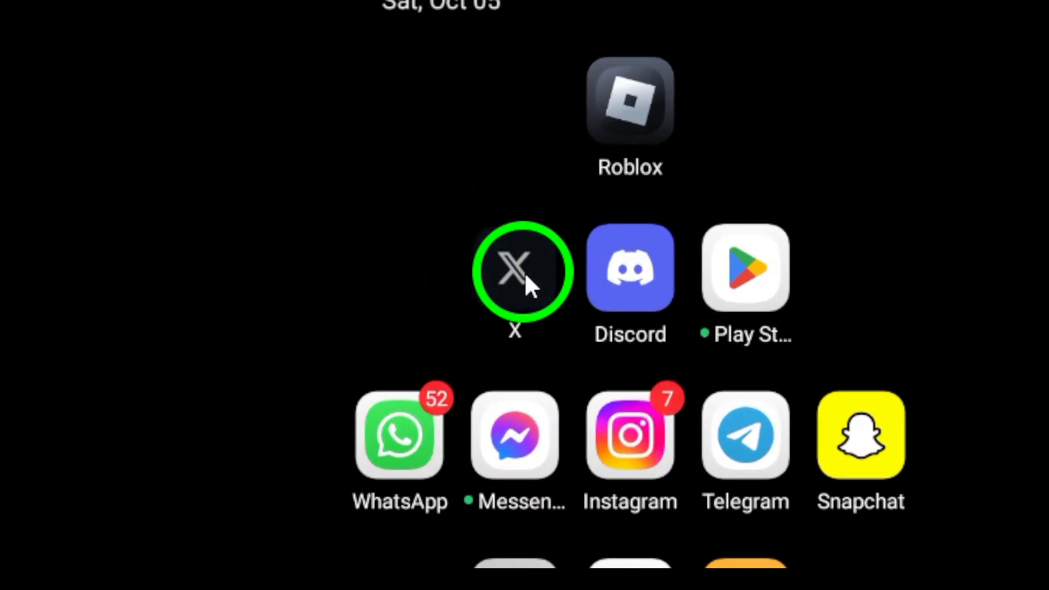
# Launch the X app from the home screen to reach its home feed
pyautogui.click(514, 271)
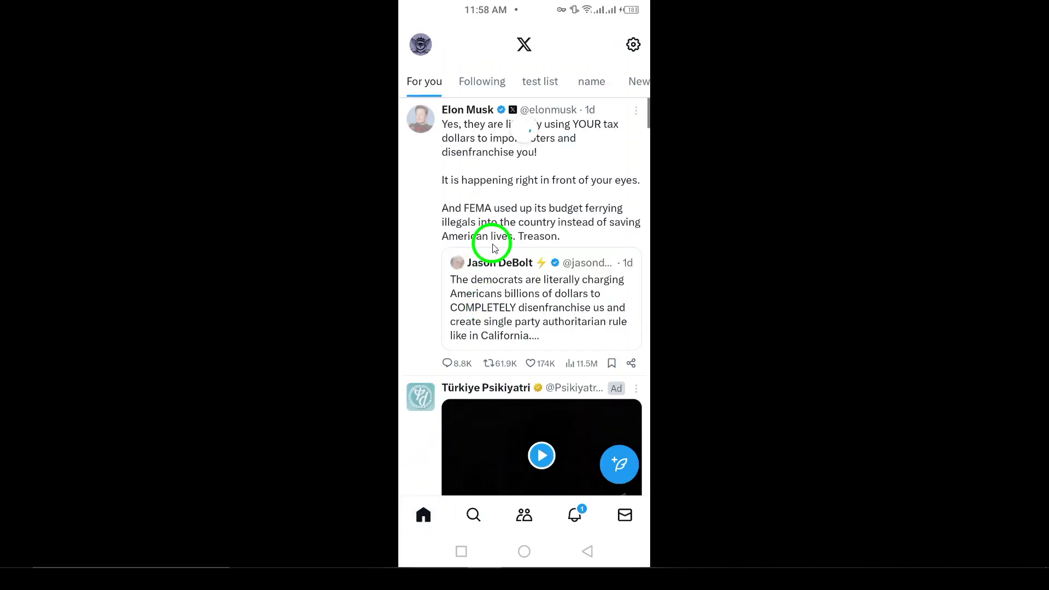
# Browse the For you feed, glance at trending topics, return Home and reach Elon Musk's Mars post
pyautogui.scroll(3)
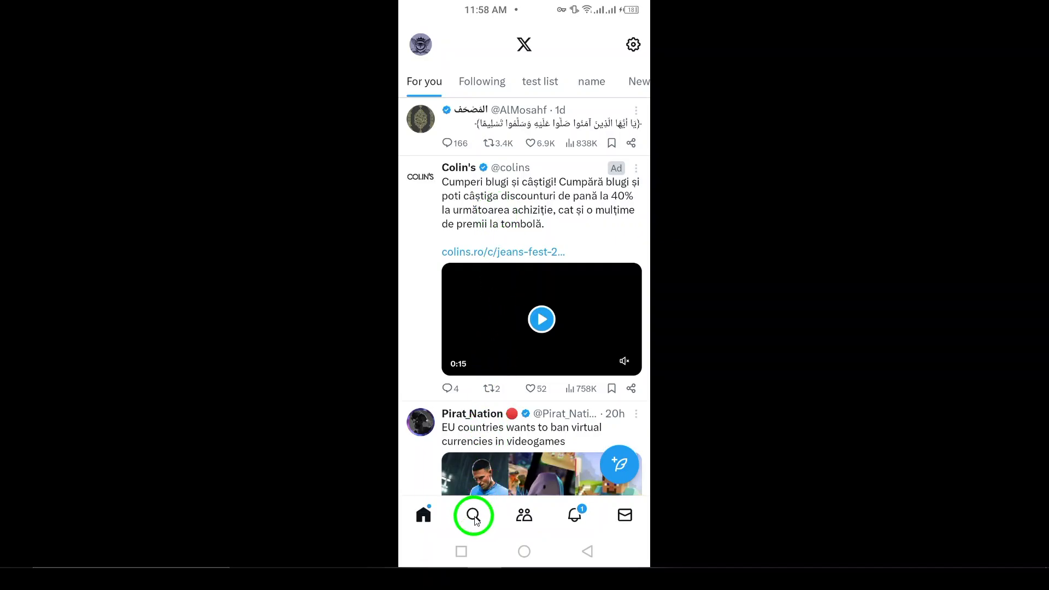
pyautogui.click(473, 515)
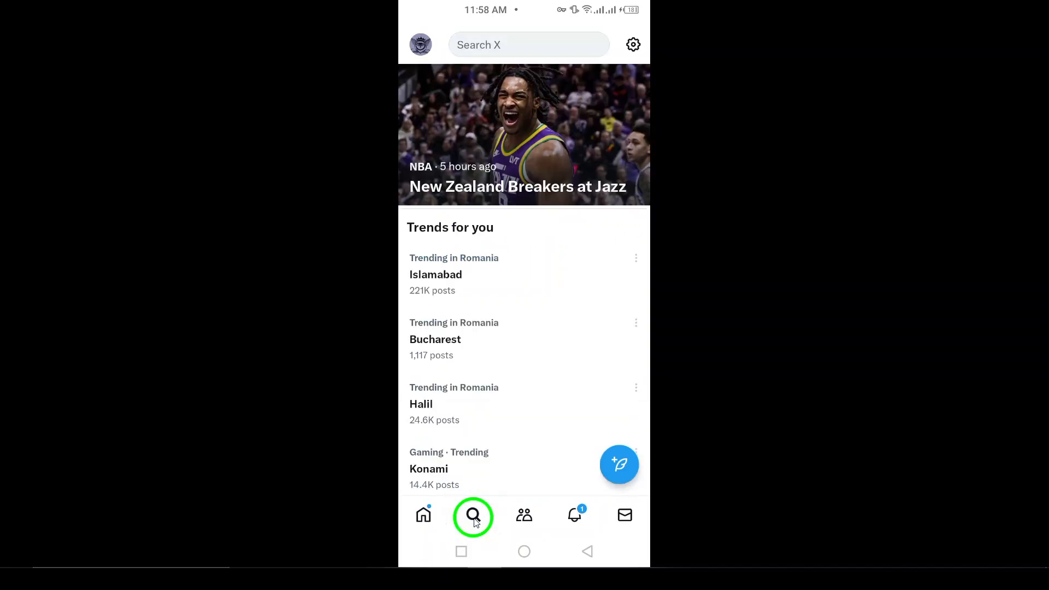
pyautogui.click(423, 514)
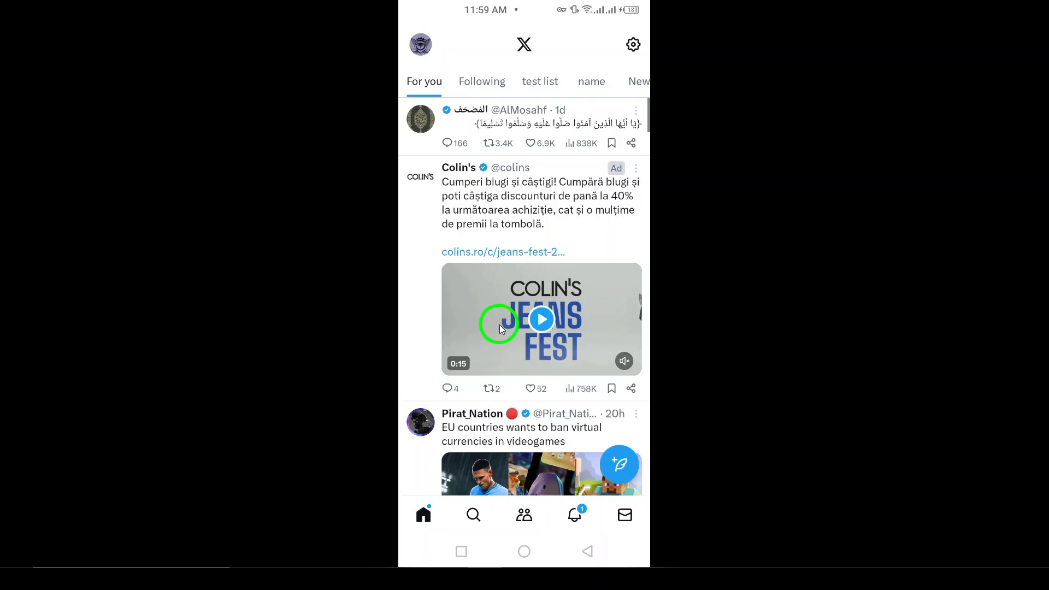
pyautogui.scroll(-3)
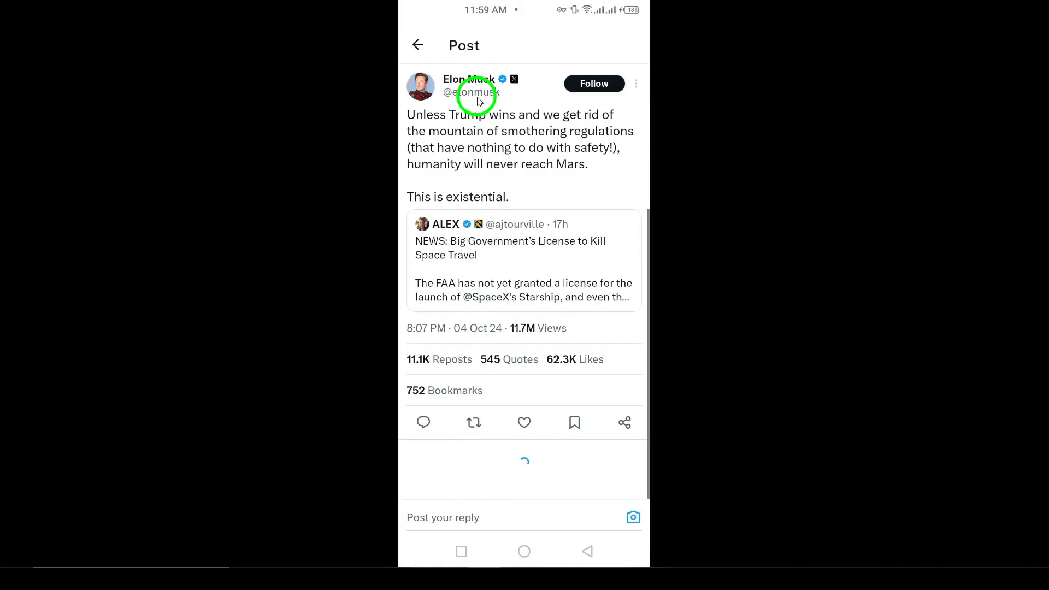
pyautogui.click(472, 92)
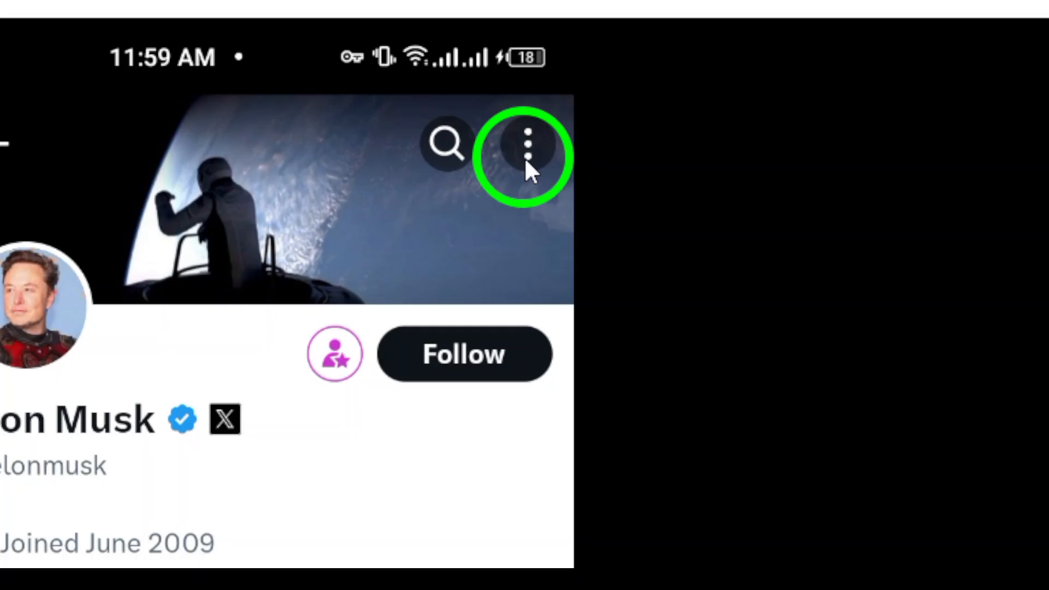
pyautogui.click(529, 142)
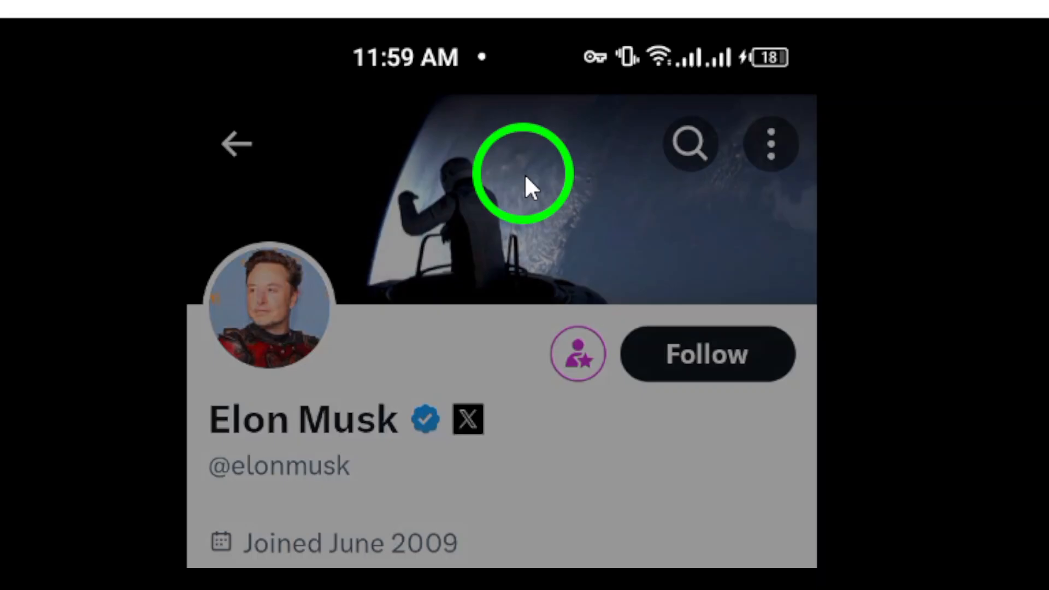
pyautogui.click(770, 143)
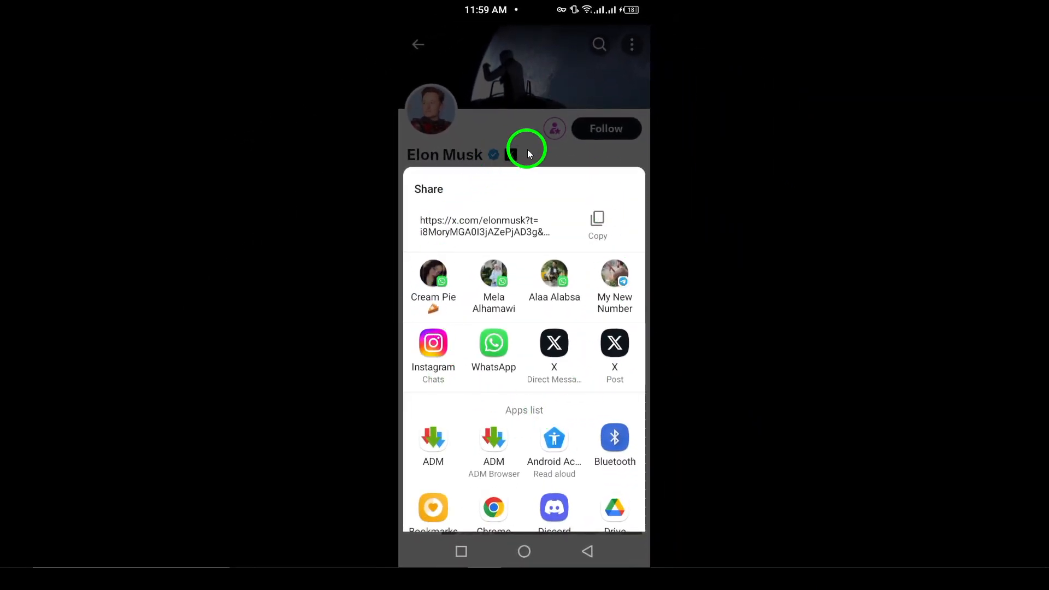
pyautogui.moveTo(573, 139)
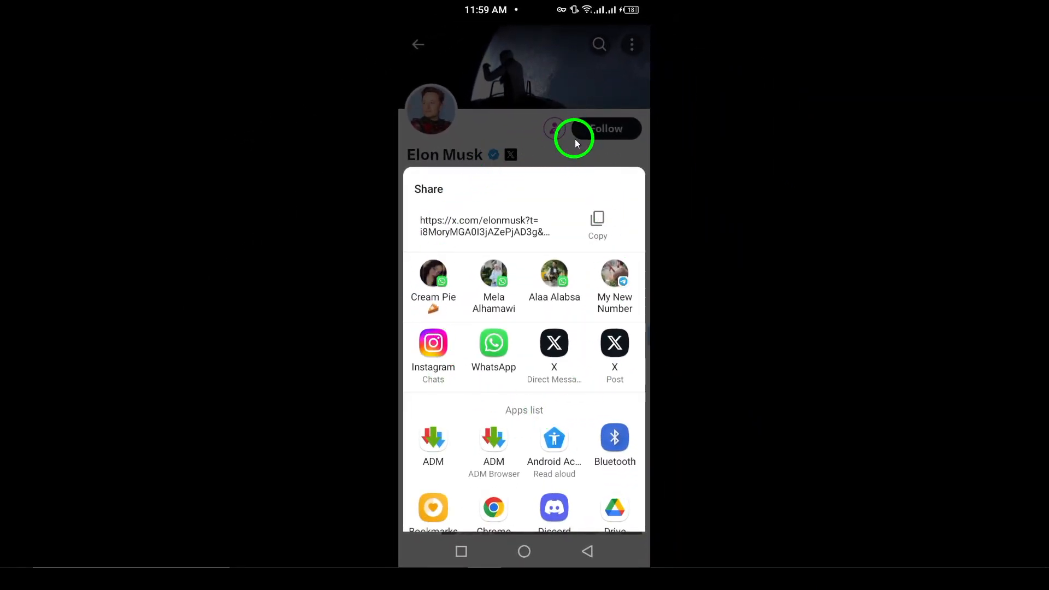